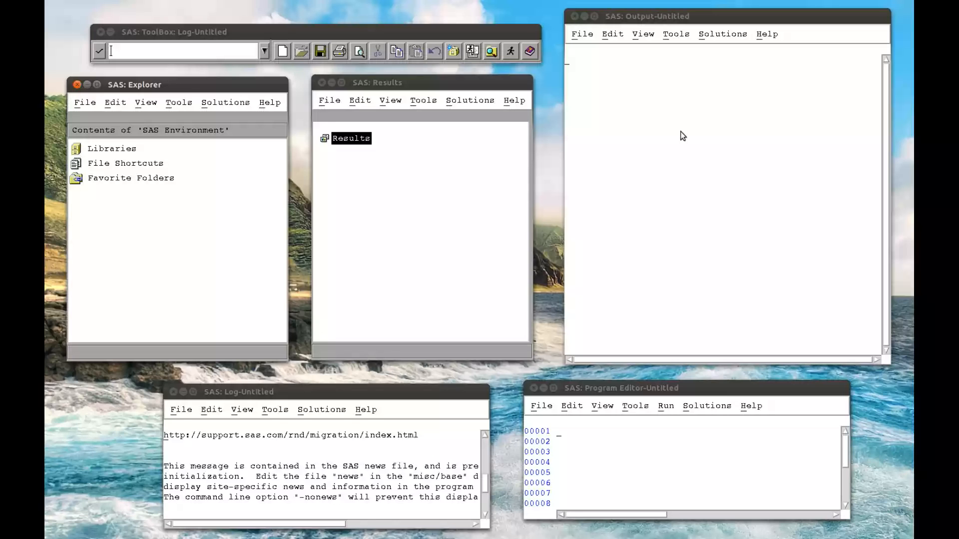
pyautogui.moveTo(583, 358)
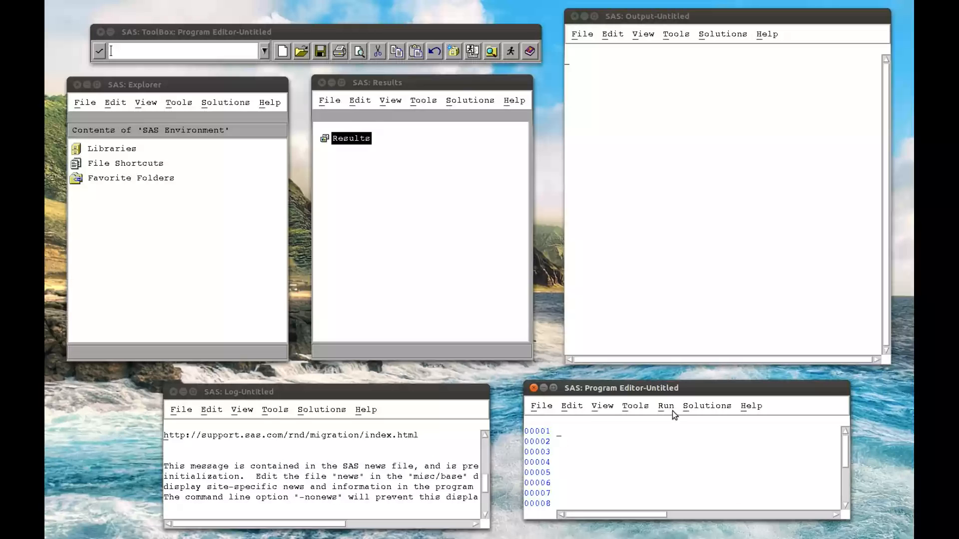
# Write 'proc univariate data=mat008.mmm;' followed by 'run;' in the Program Editor.
pyautogui.write('proc uni')
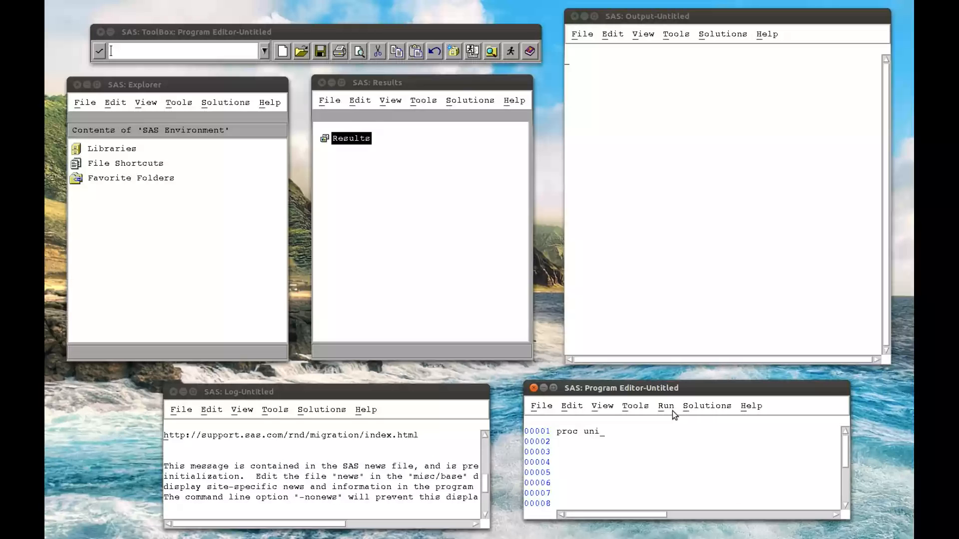
pyautogui.write('variat')
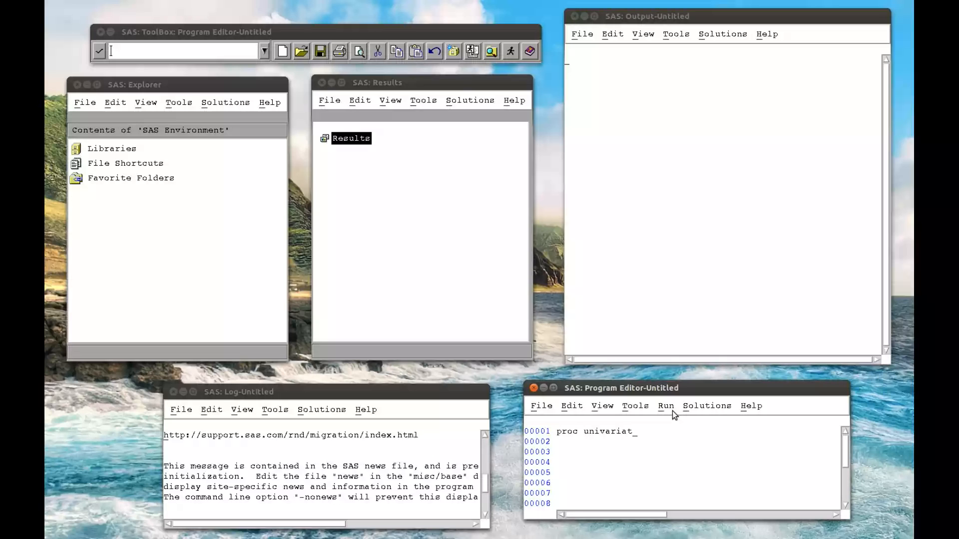
pyautogui.write('dad')
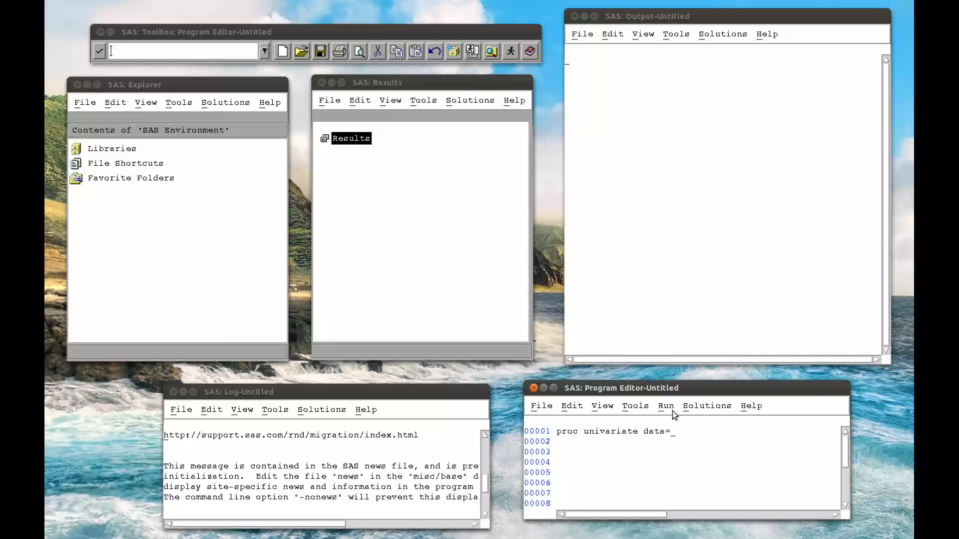
pyautogui.write('mat008.')
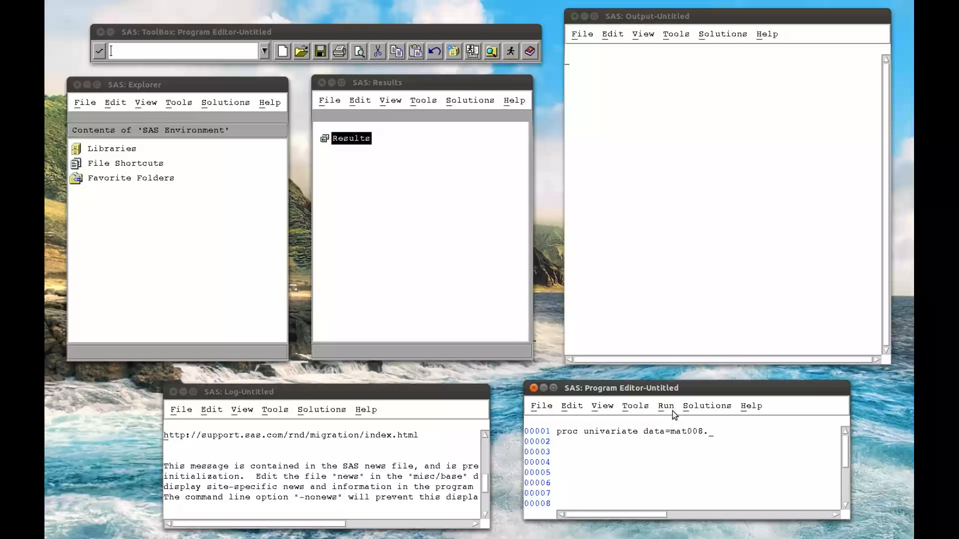
pyautogui.write('mmm')
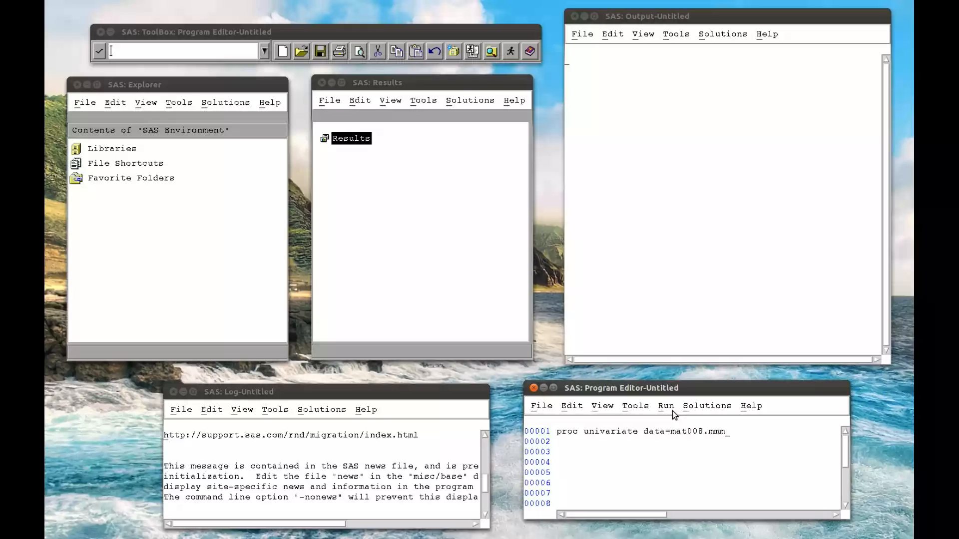
pyautogui.write(';')
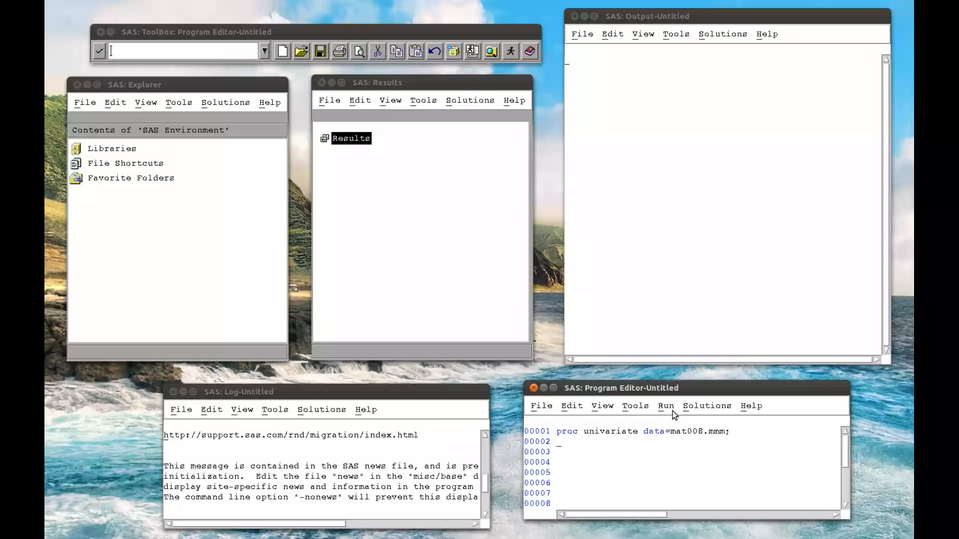
pyautogui.write('run;')
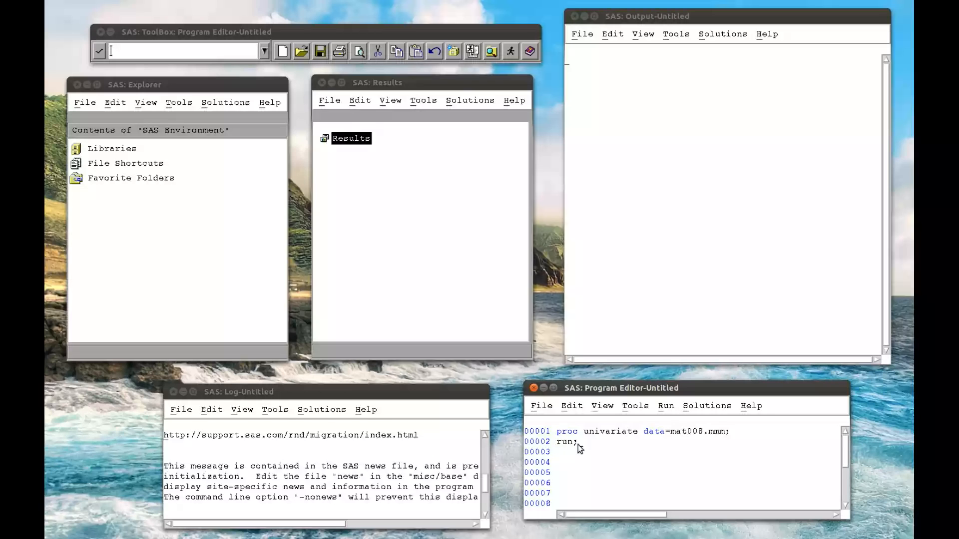
# Submit the program via Run > Submit and dismiss the remote browser error dialog.
pyautogui.click(665, 406)
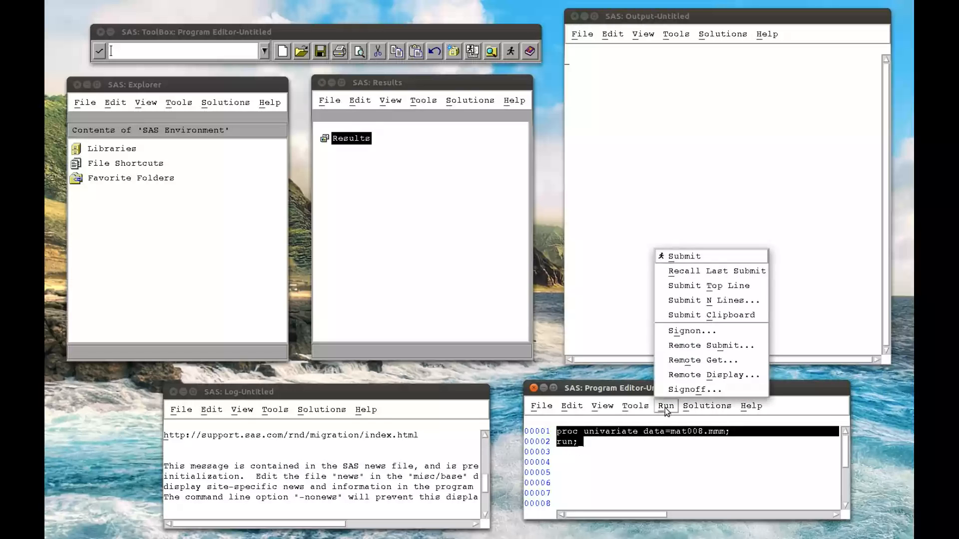
pyautogui.click(683, 256)
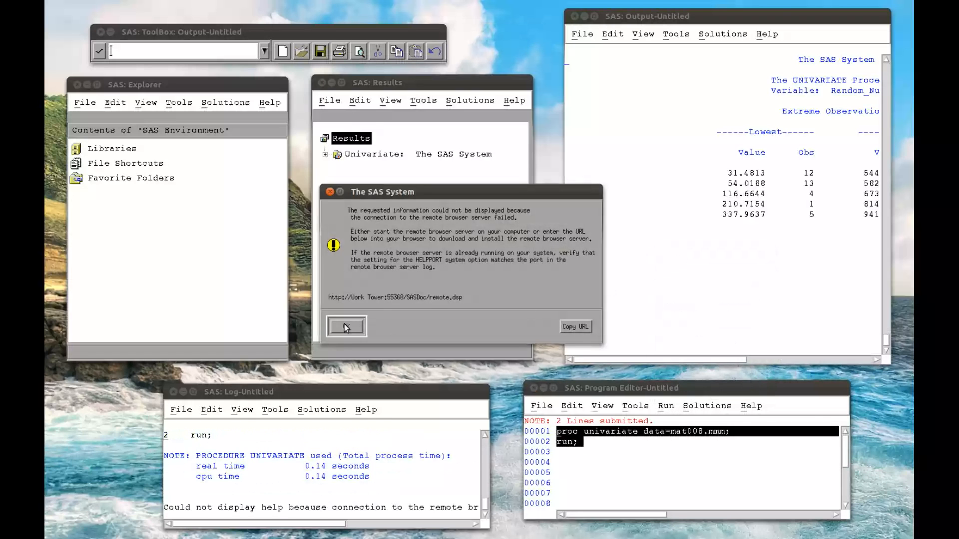
pyautogui.click(345, 326)
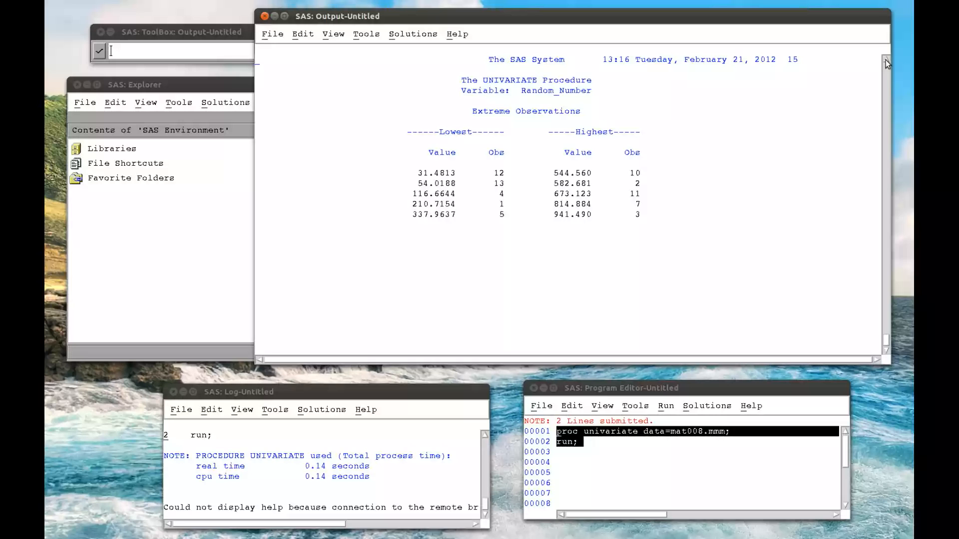
pyautogui.moveTo(887, 63)
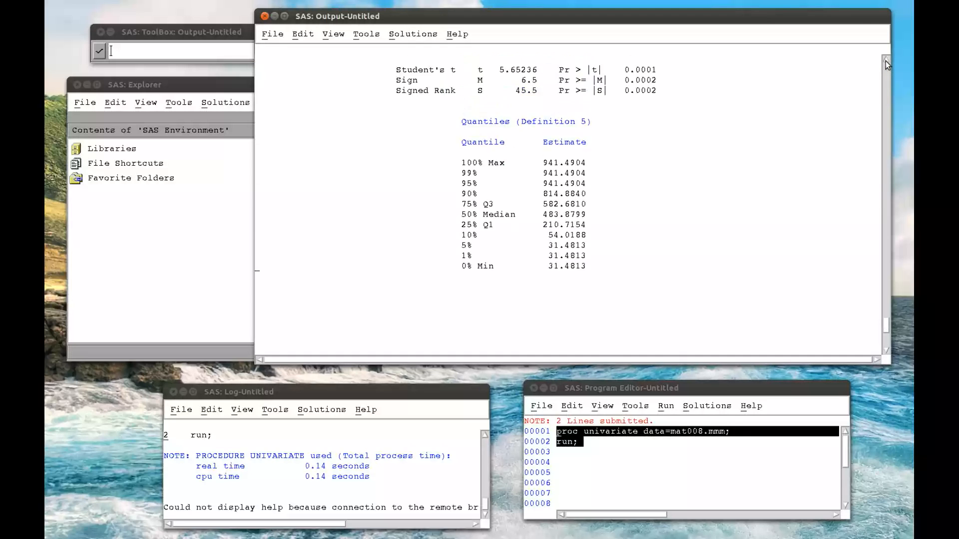
# Scroll the Output window down to the Savings_in_Pounds UNIVARIATE results.
pyautogui.scroll(-3)
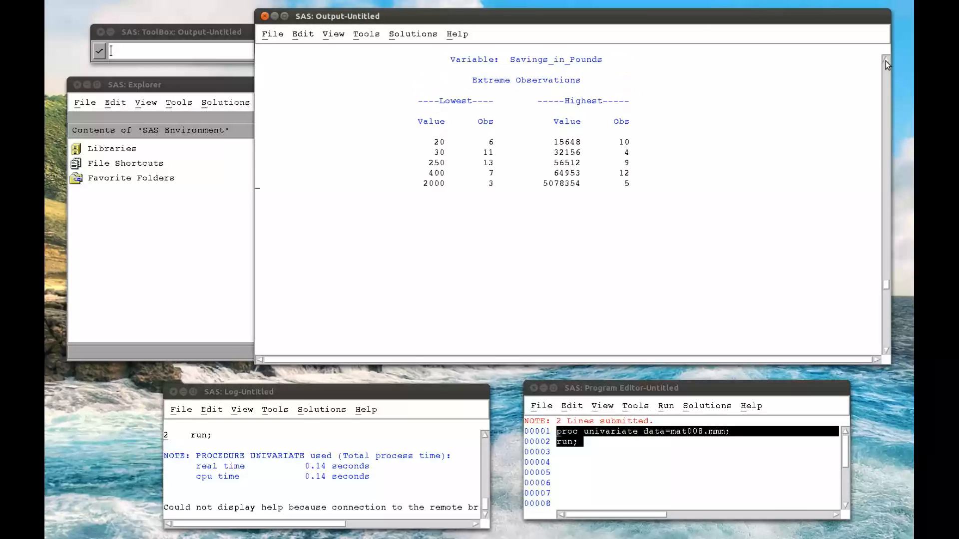
pyautogui.scroll(-3)
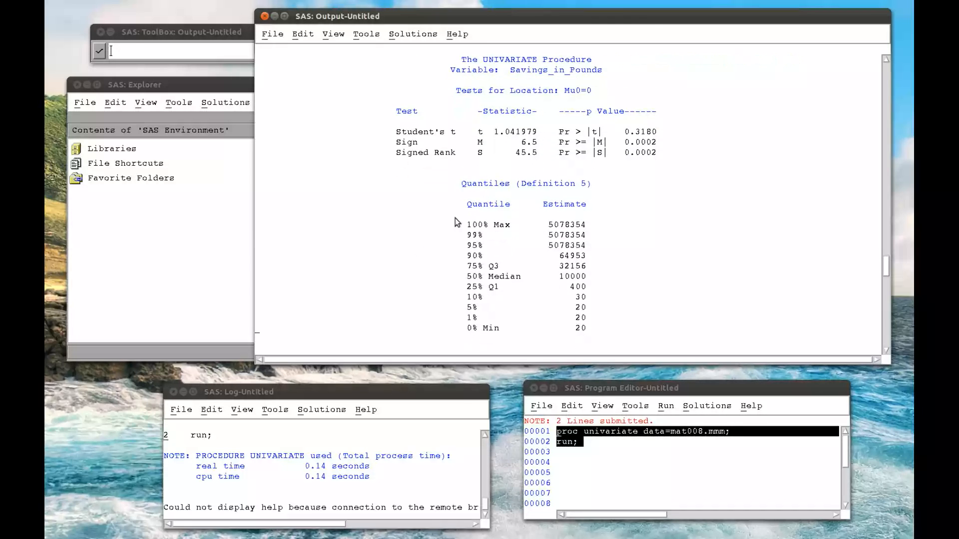
pyautogui.moveTo(492, 145)
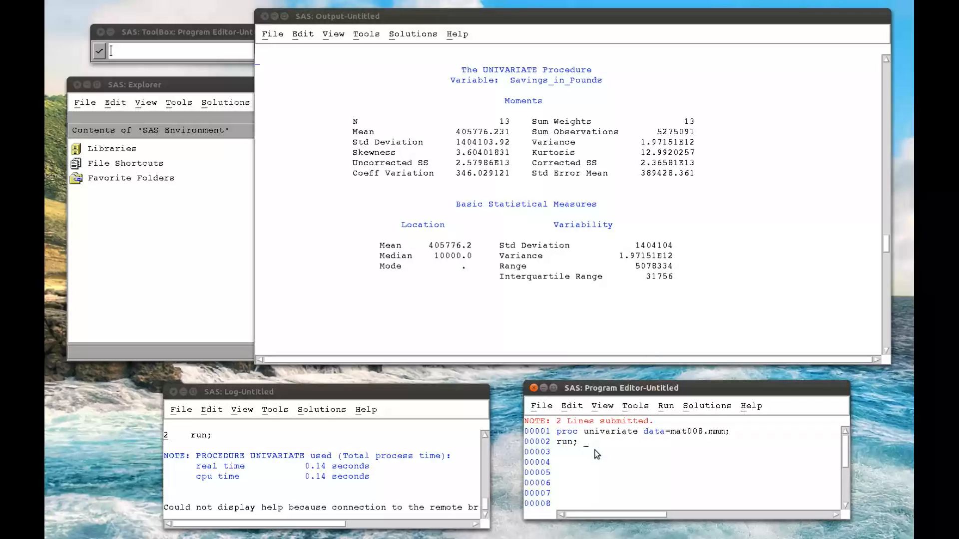
# Write a second 'proc univariate data=mat008.mmm;' with 'var Savings_in_pounds;' and 'run;'.
pyautogui.write('proc')
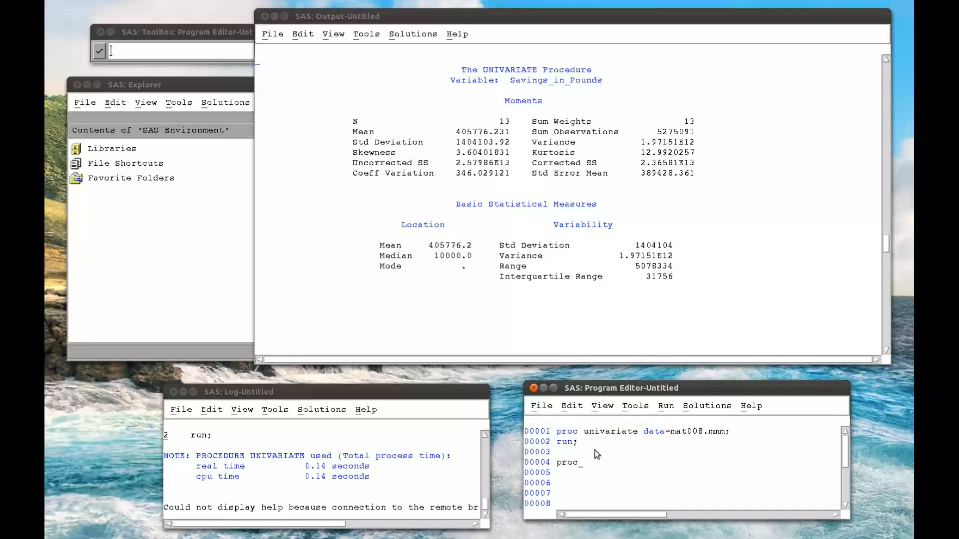
pyautogui.write('univa')
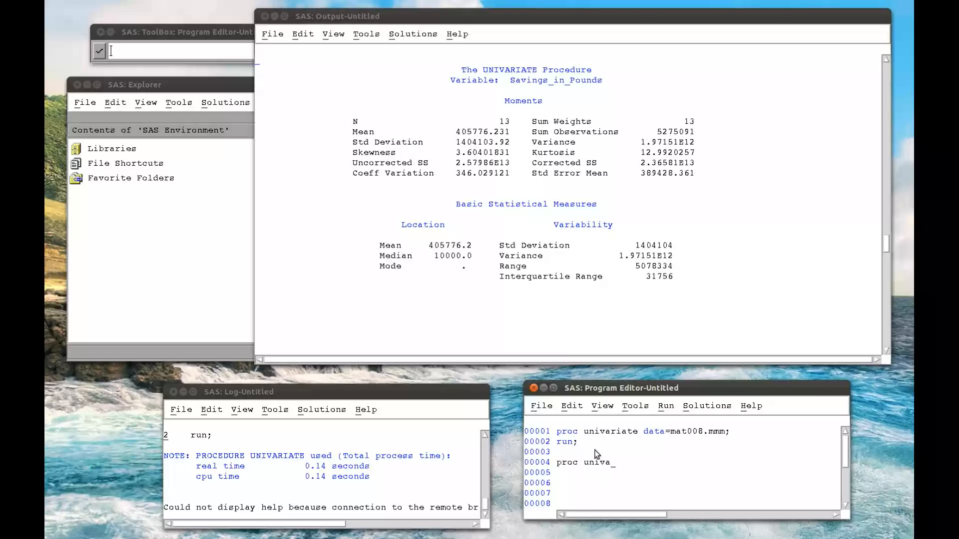
pyautogui.write('riate data=')
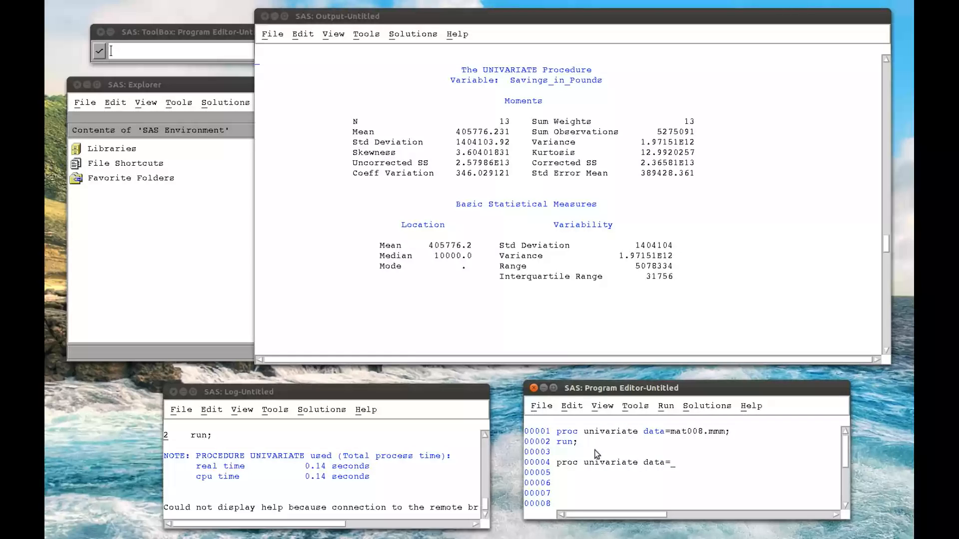
pyautogui.write('mat008.mmm;')
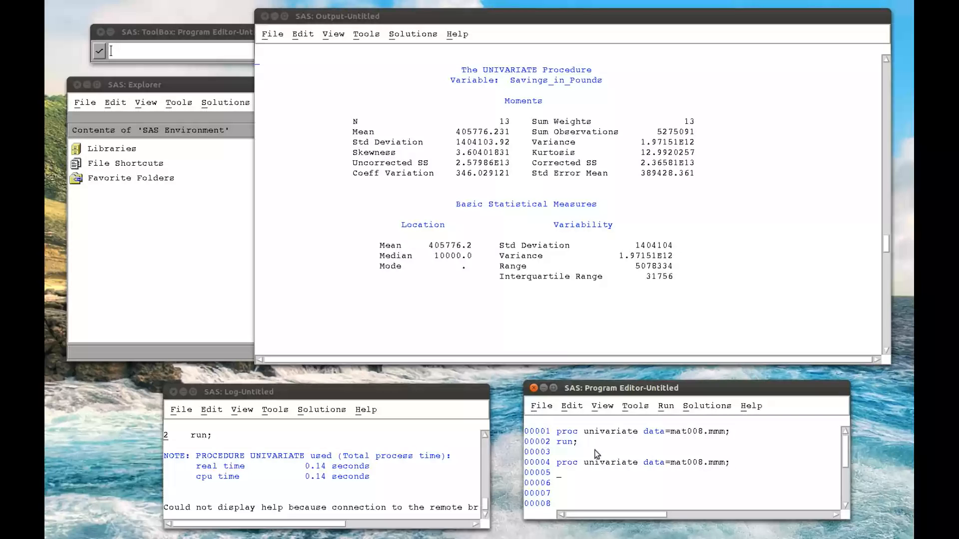
pyautogui.write('fa')
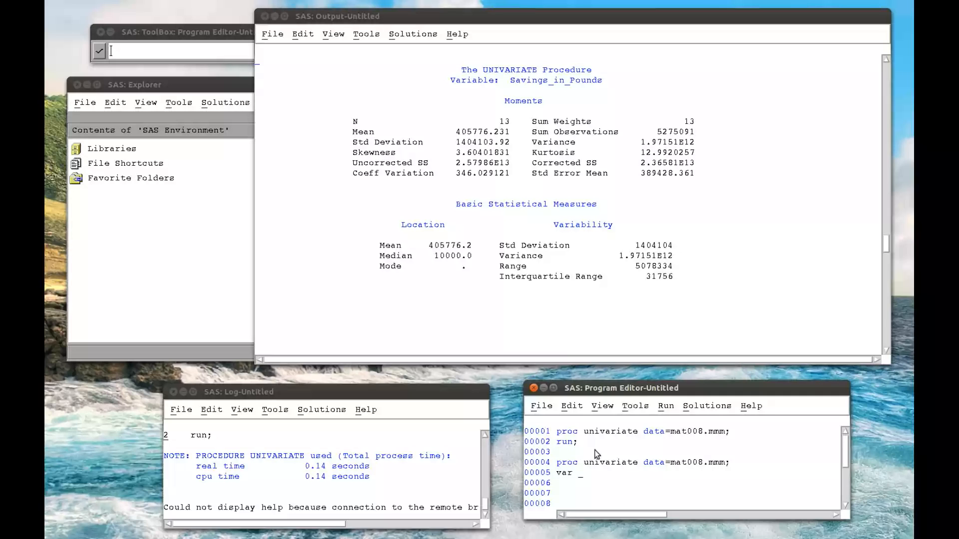
pyautogui.write('Saving')
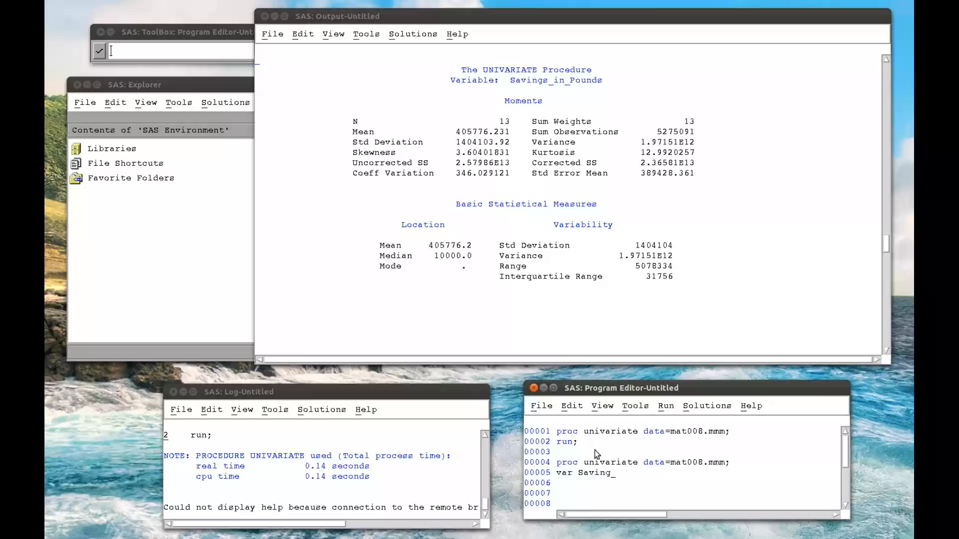
pyautogui.write('s_in_')
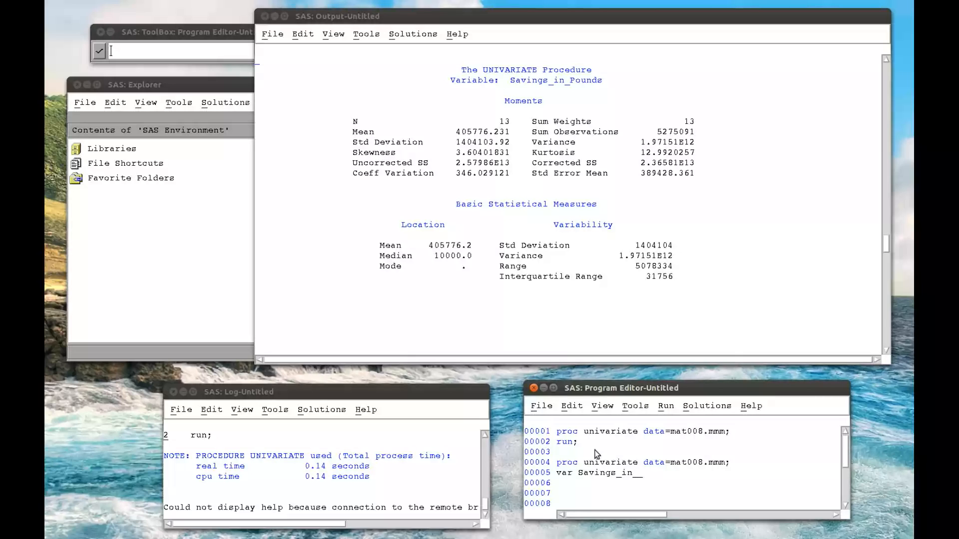
pyautogui.write('pounds')
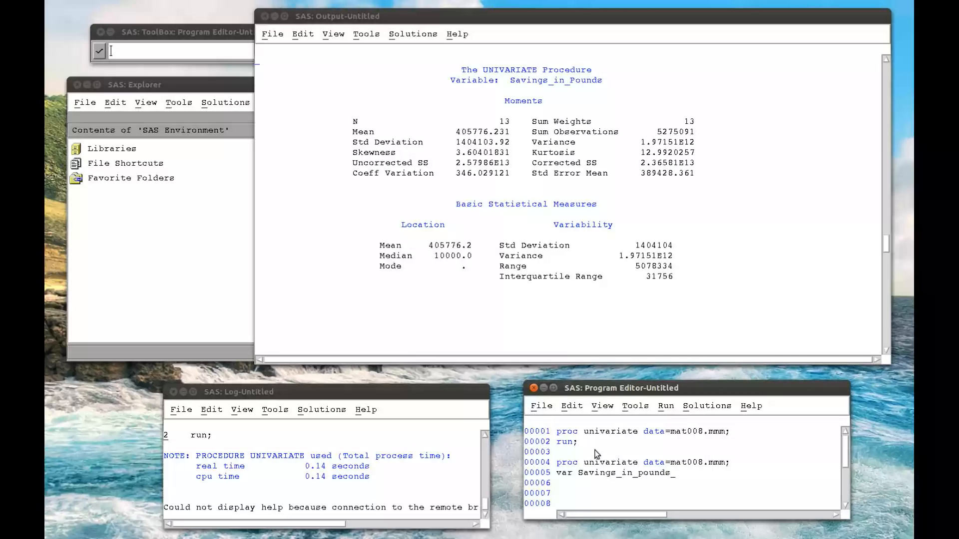
pyautogui.write('run;')
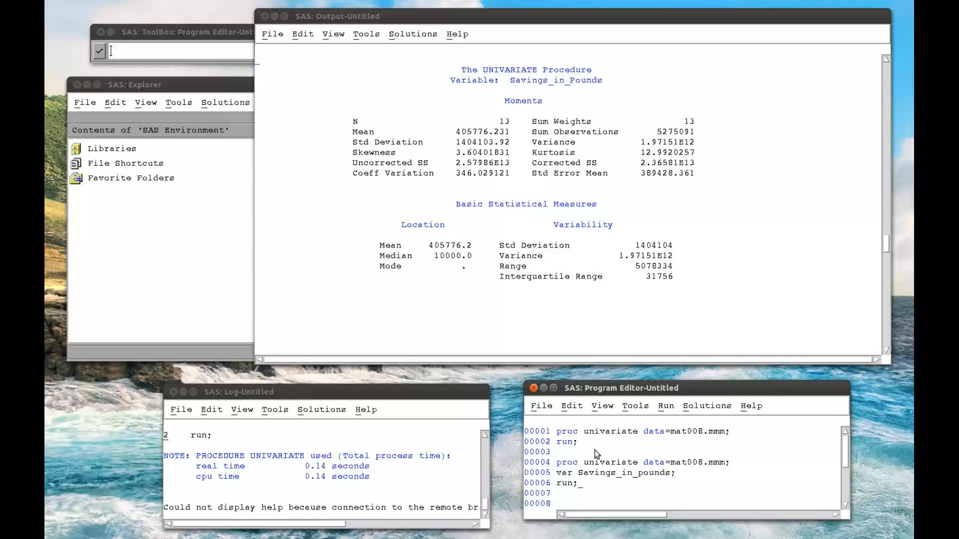
# Submit only the selected three-line Savings_in_pounds block and review its output.
pyautogui.moveTo(554, 463); pyautogui.dragTo(578, 483)
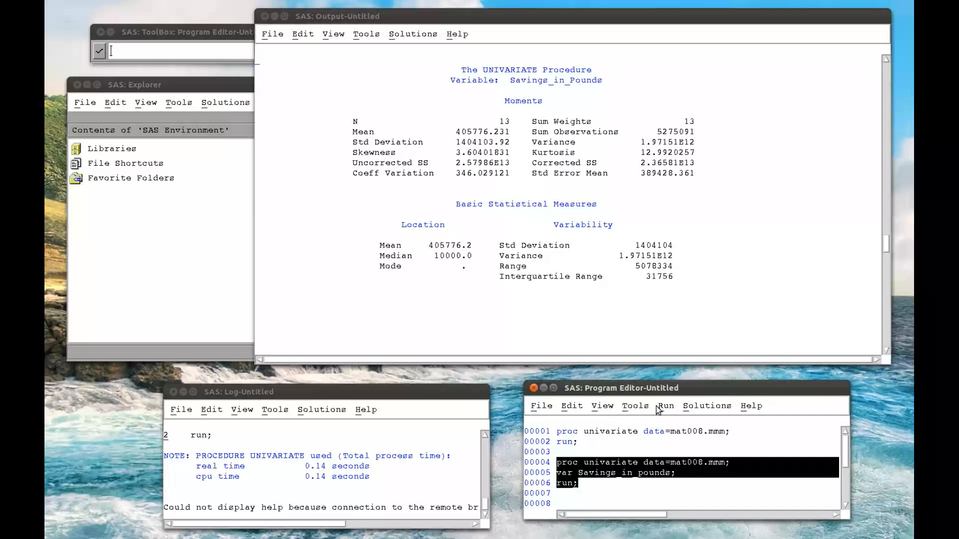
pyautogui.click(665, 405)
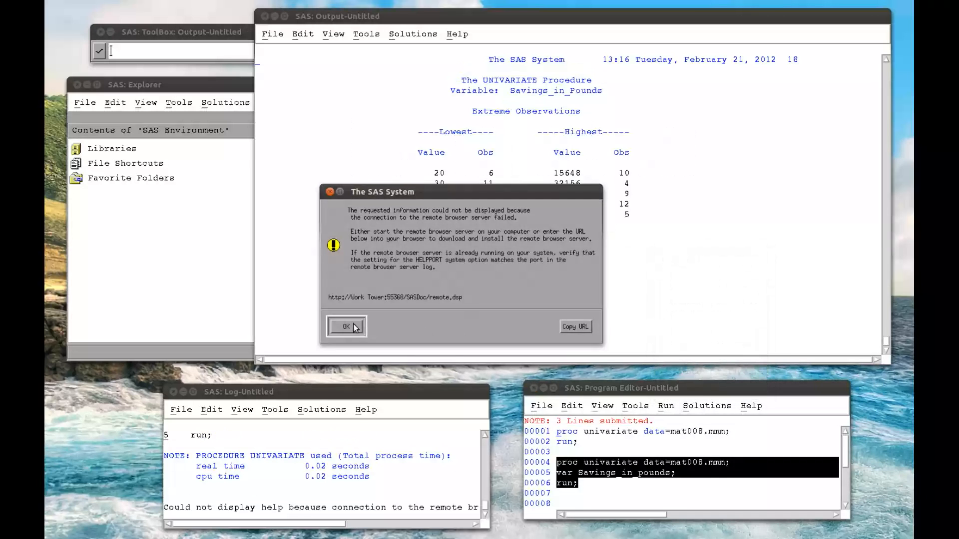
pyautogui.click(344, 326)
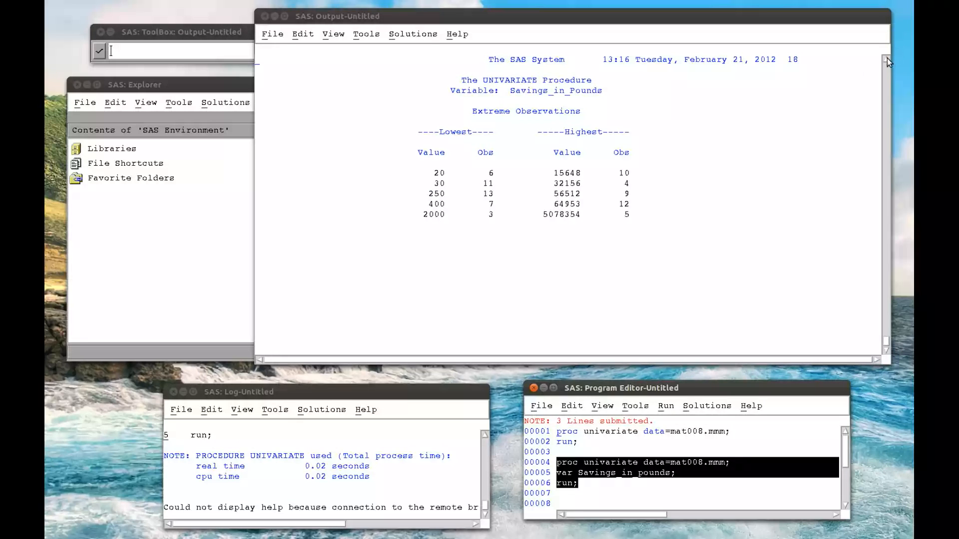
pyautogui.scroll(-3)
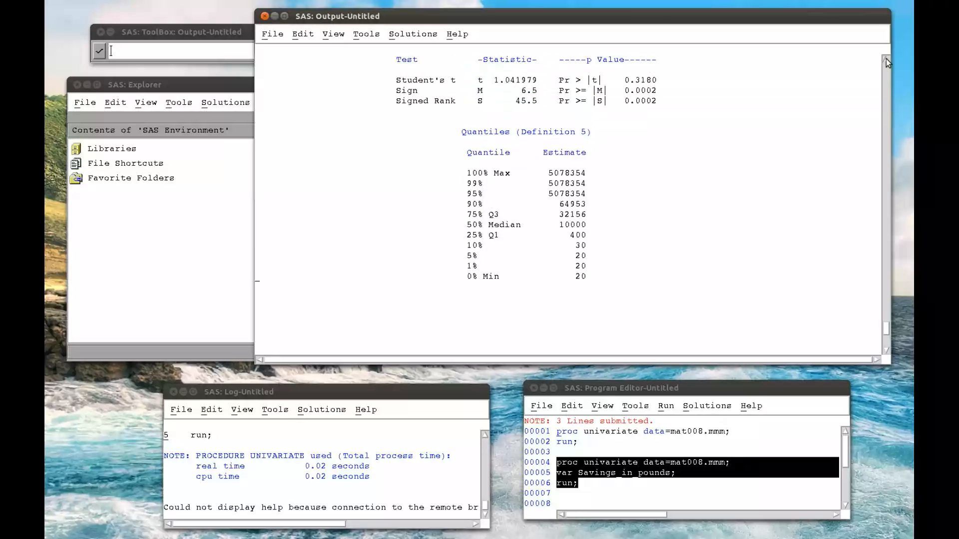